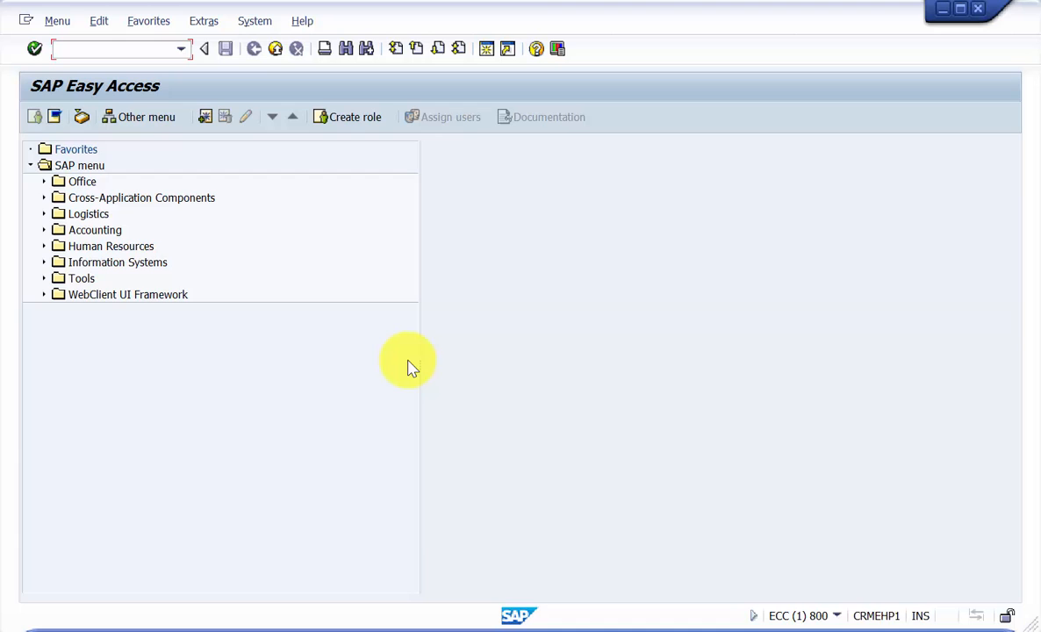
# Step: Run transaction OX09 to maintain storage locations
pyautogui.write('ox0')
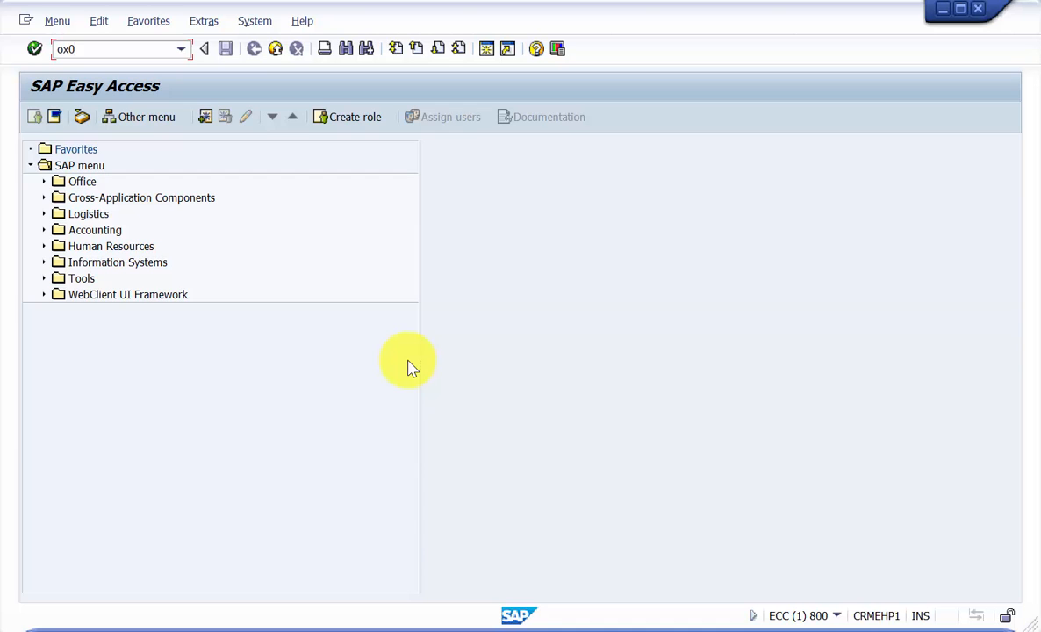
pyautogui.press('Enter')
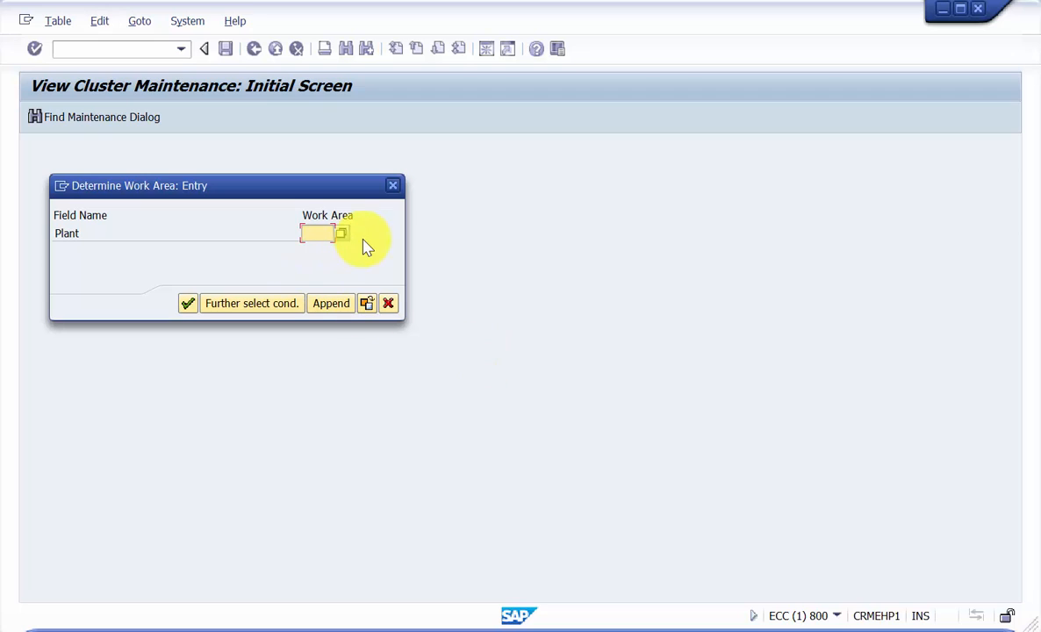
# Step: Choose plant 1000 as the work area to list its storage locations
pyautogui.write('1000')
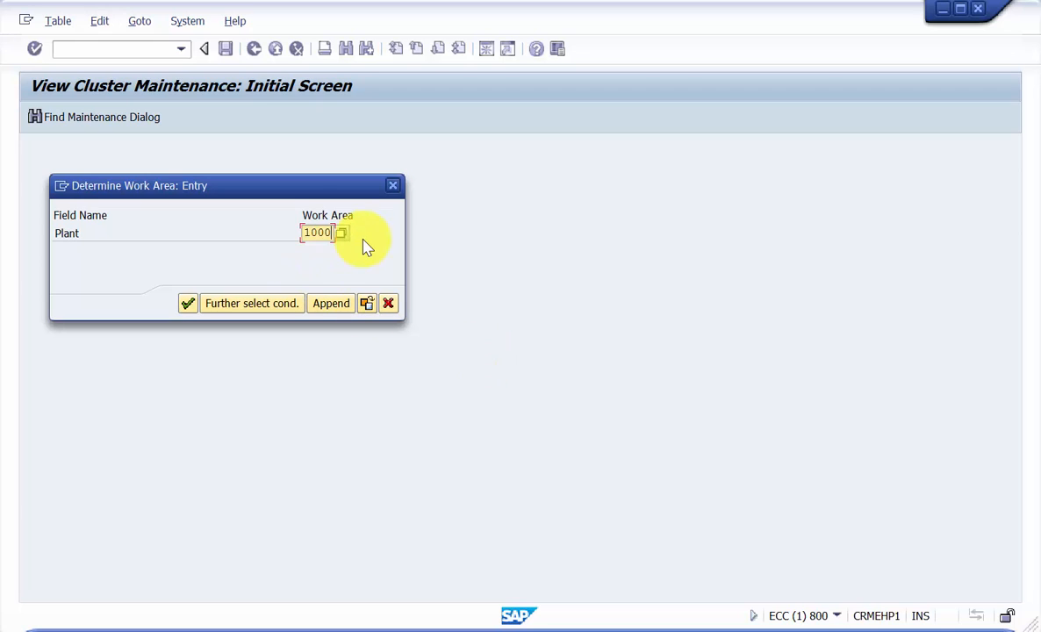
pyautogui.click(188, 302)
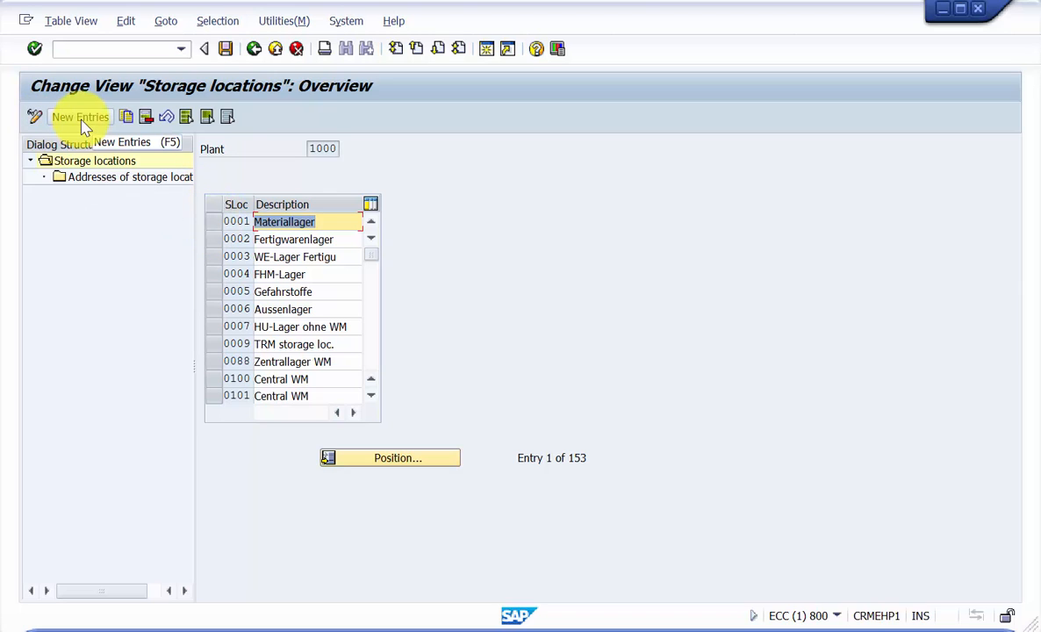
# Step: Add a new entry with SLoc ABCD, description 'Test sloc', and save it
pyautogui.click(80, 117)
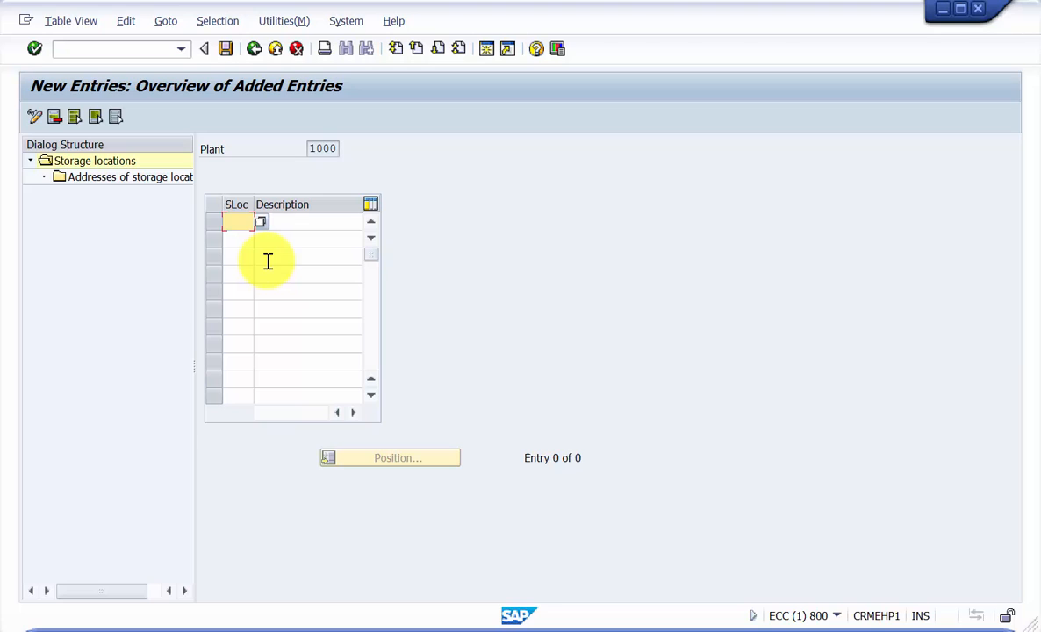
pyautogui.write('ABCD')
pyautogui.click(307, 221)
pyautogui.write('T')
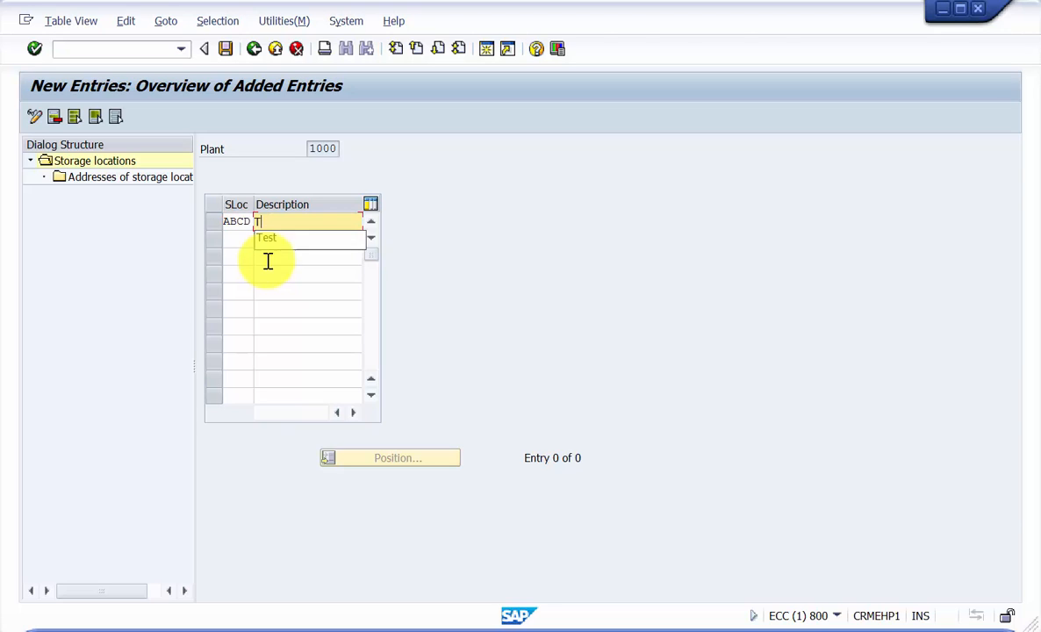
pyautogui.write('est sloc')
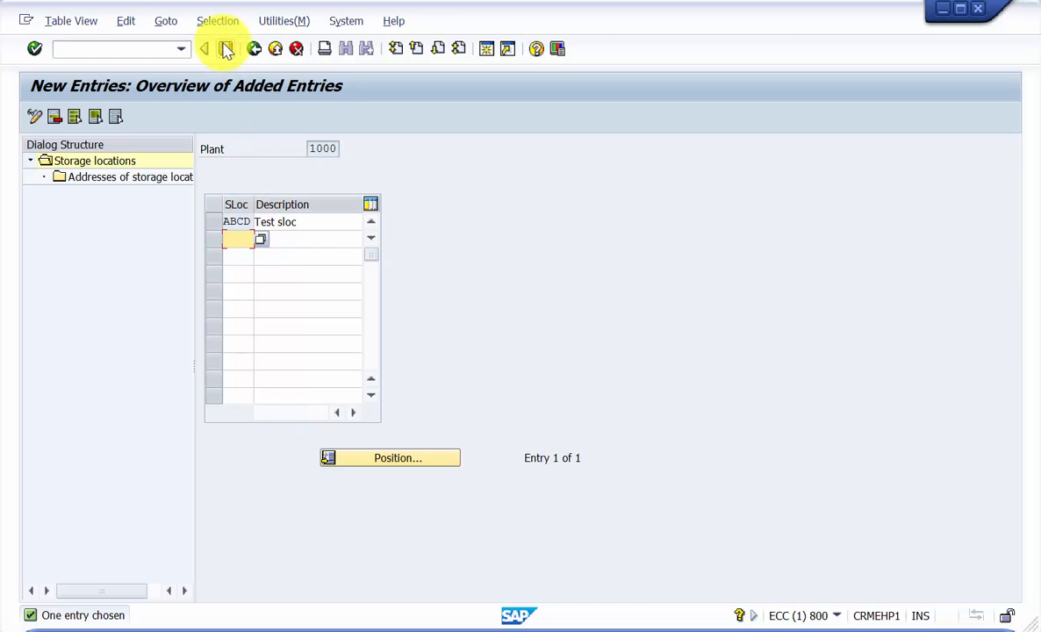
pyautogui.click(225, 48)
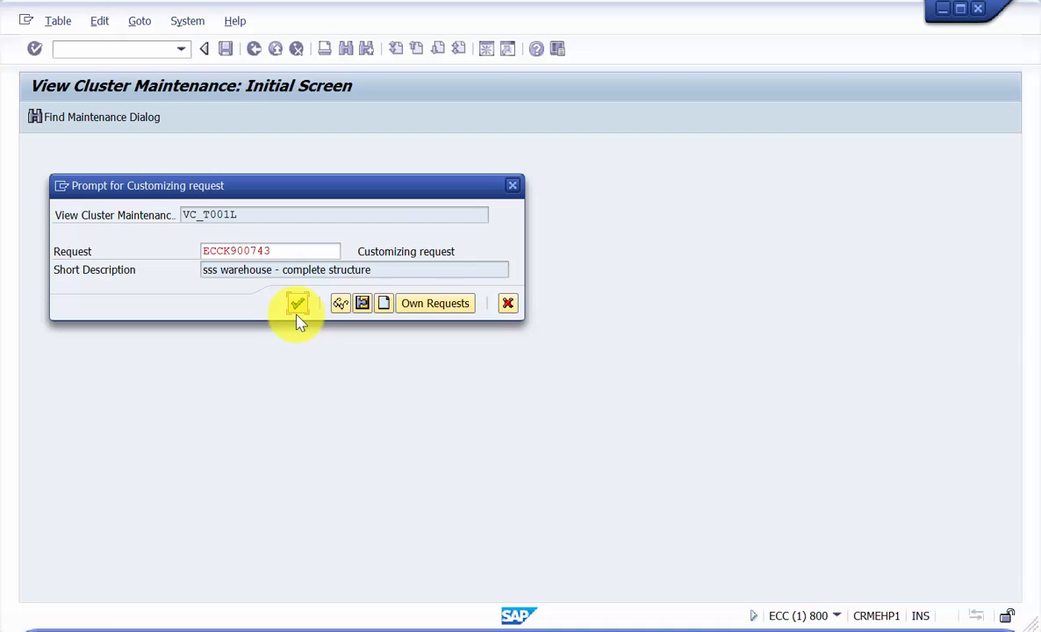
# Step: Confirm customizing request ECCK900743 to complete the save
pyautogui.click(299, 302)
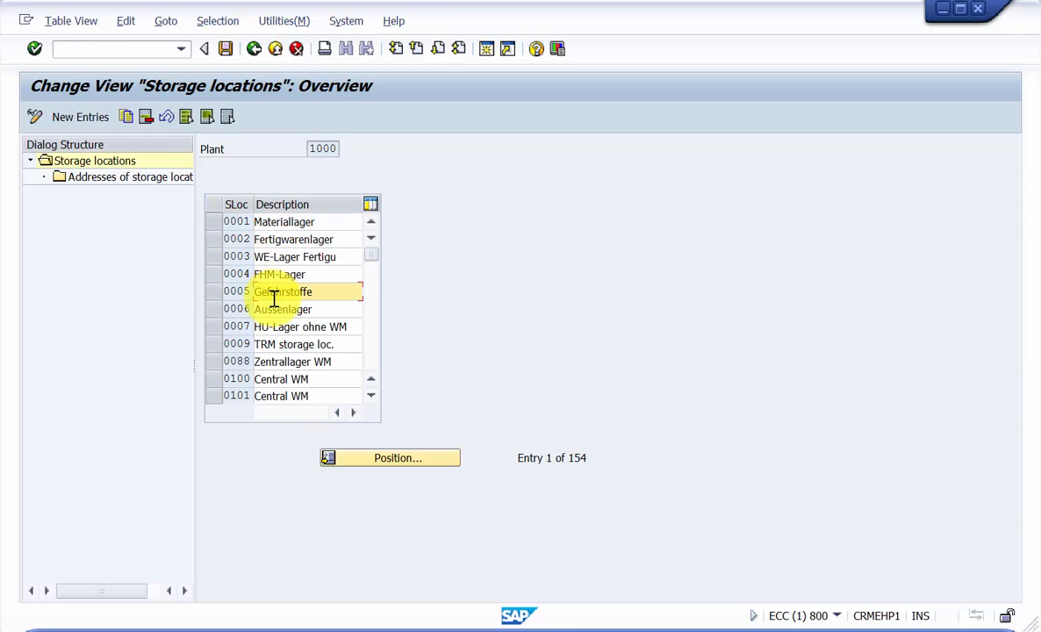
# Step: Position the list on storage location ABCD and select the 'Test sloc' row
pyautogui.click(397, 457)
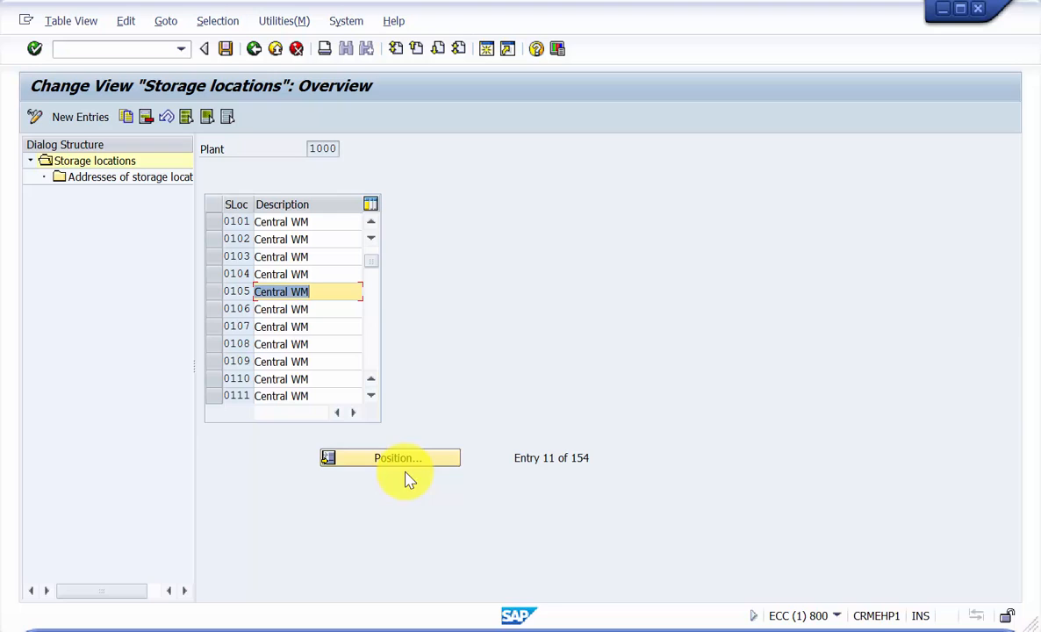
pyautogui.click(397, 458)
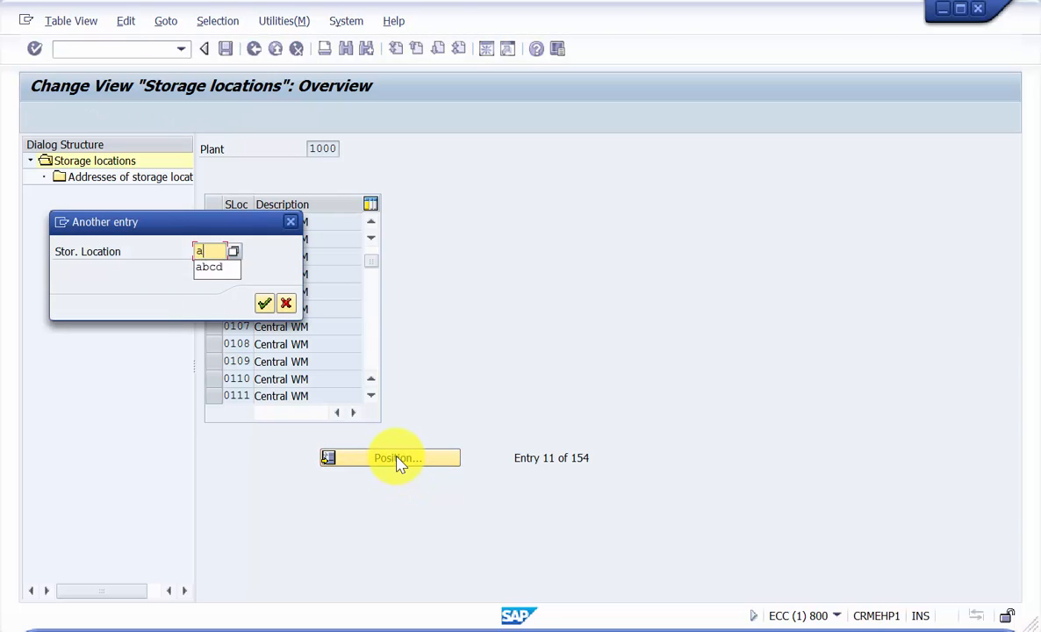
pyautogui.click(264, 303)
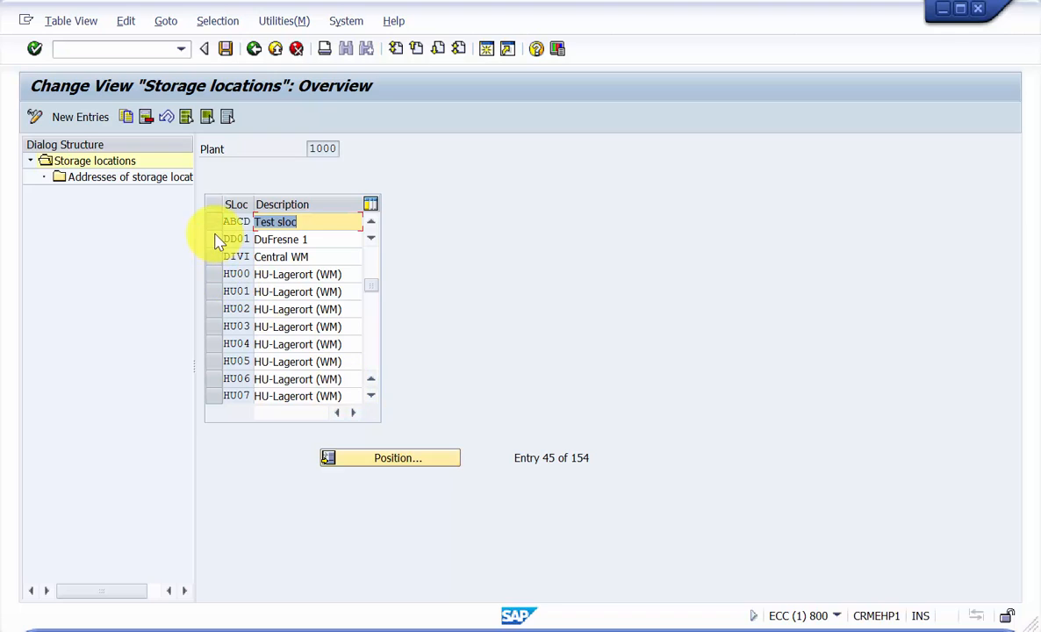
pyautogui.click(307, 239)
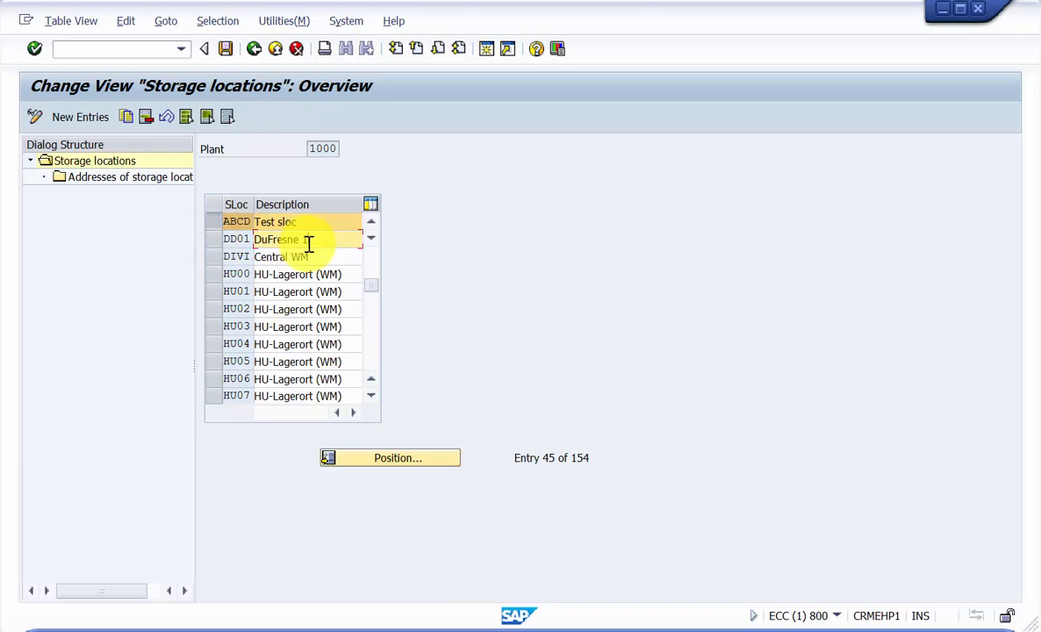